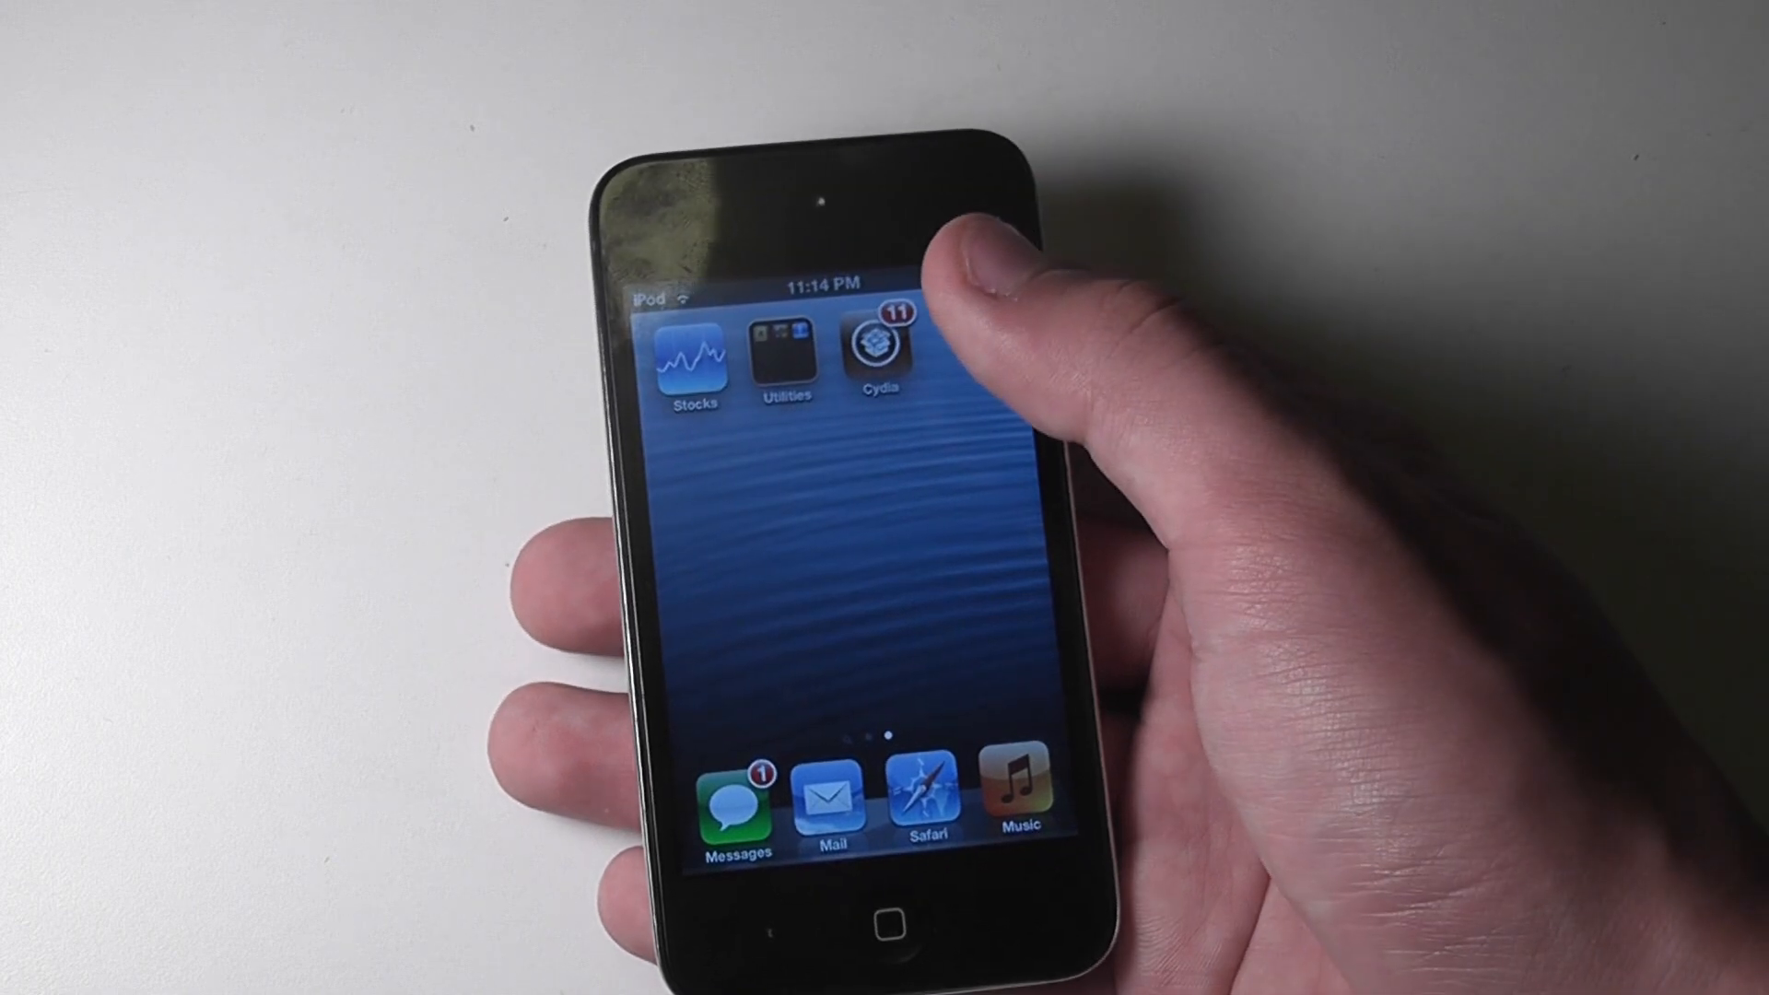
# Launch Cydia from the iPod's home screen.
pyautogui.click(879, 351)
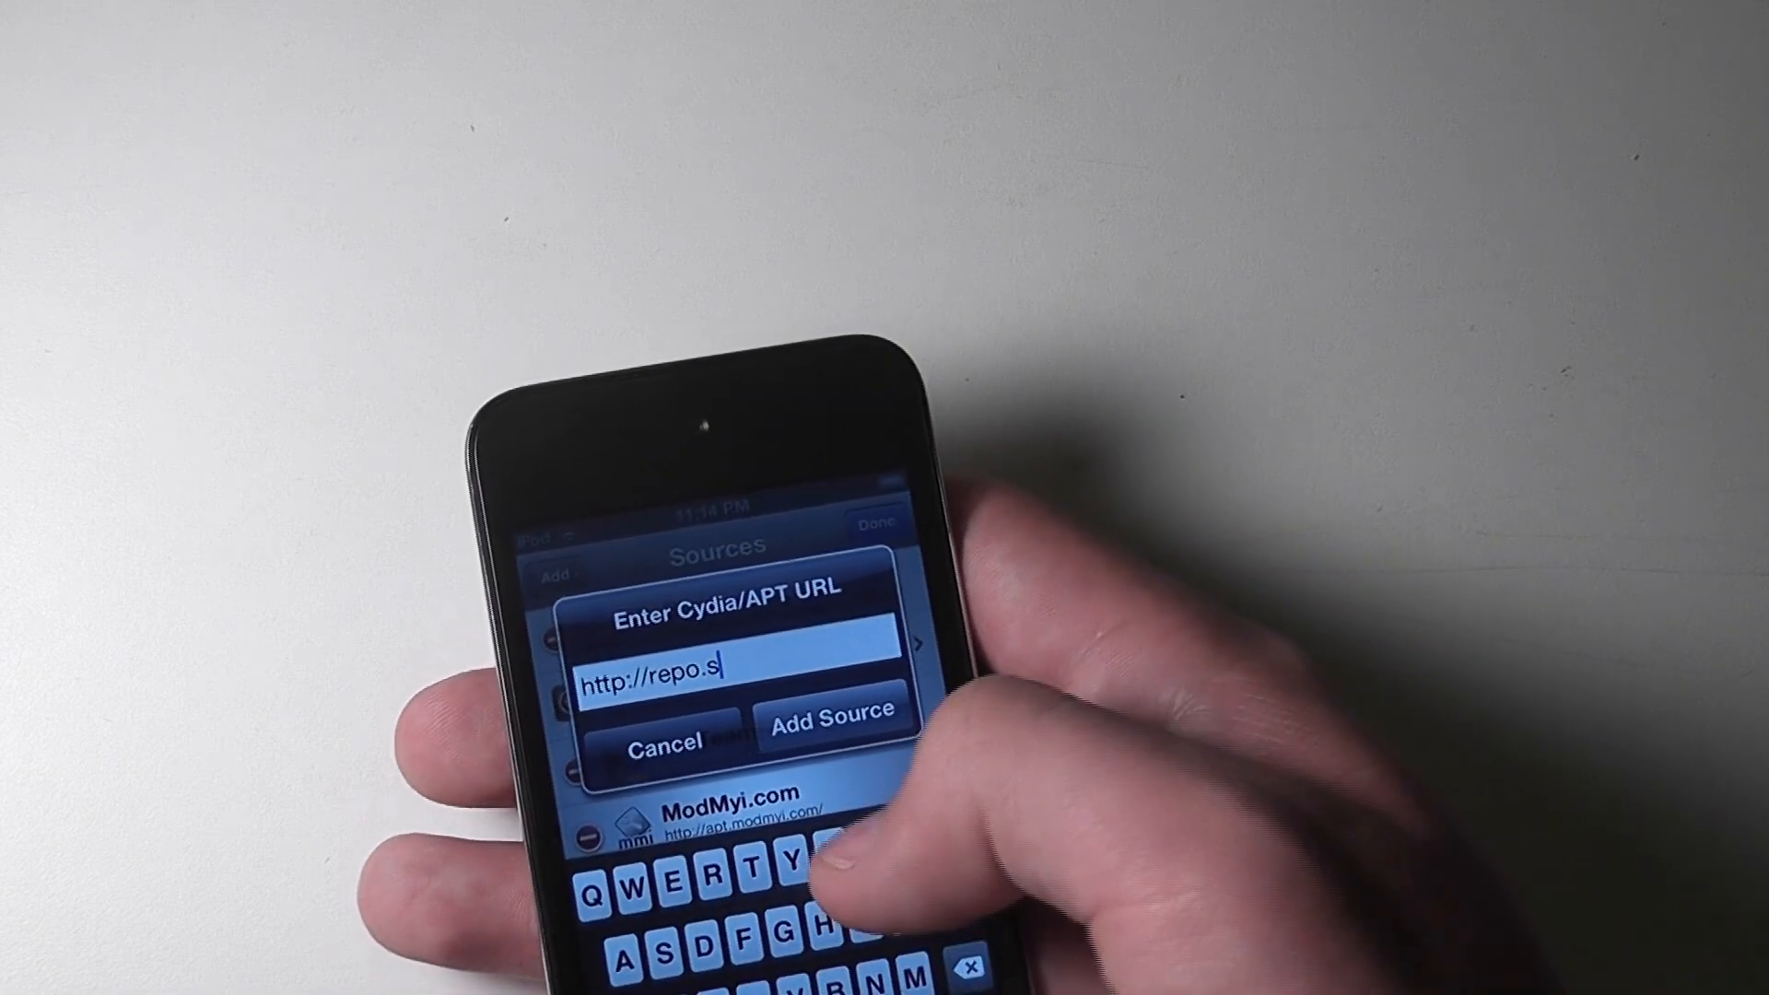
pyautogui.write('iripo')
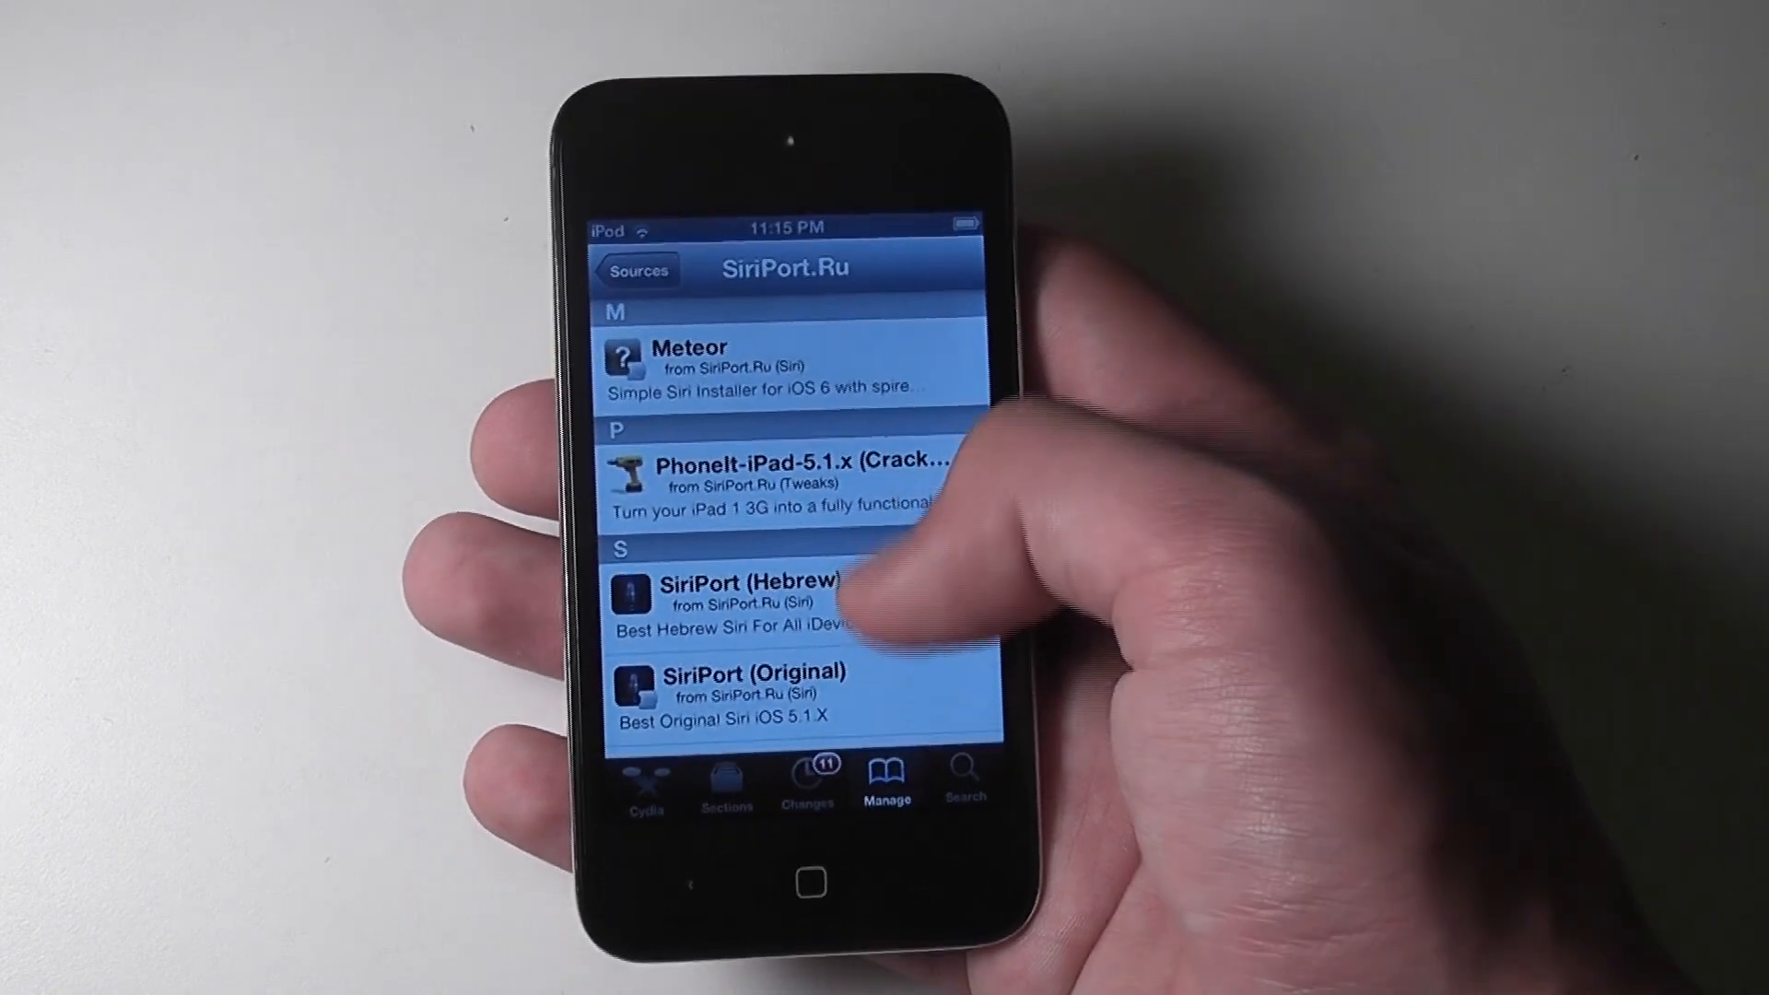
# Scroll the SiriPort.Ru package list to the SiriPort (Original) entry.
pyautogui.scroll(-3)
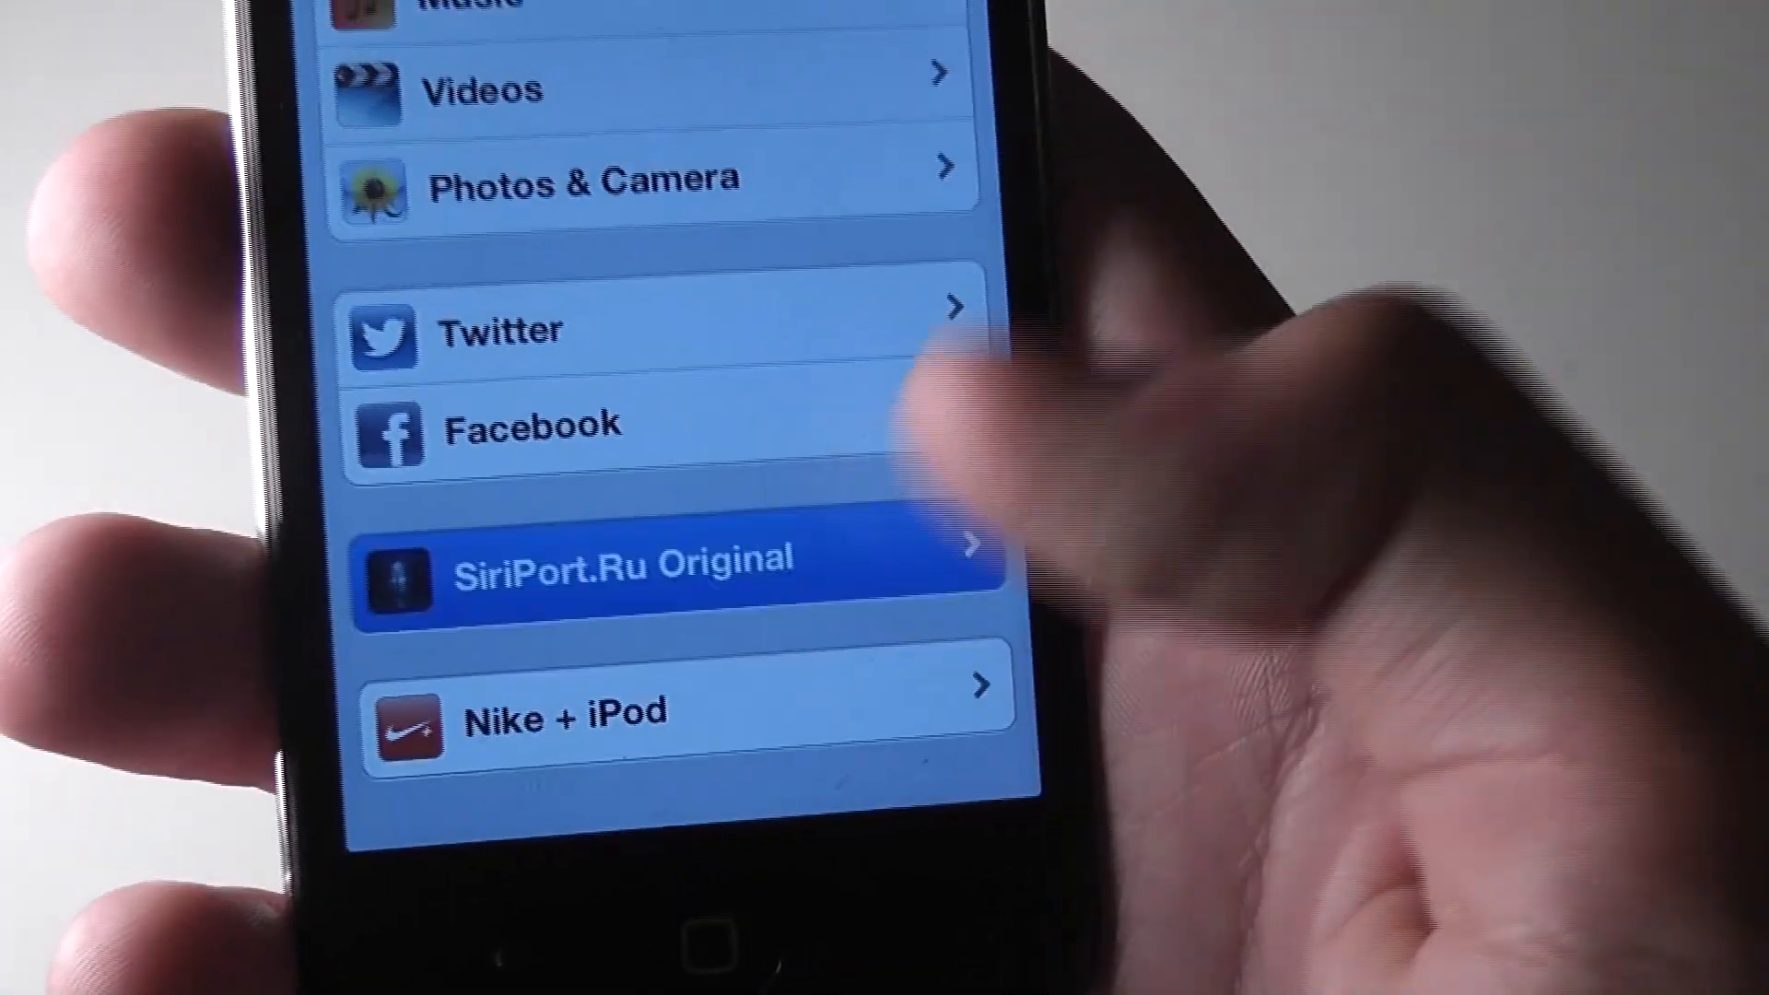
# Go into the SiriPort.Ru Original entry in Settings.
pyautogui.click(621, 560)
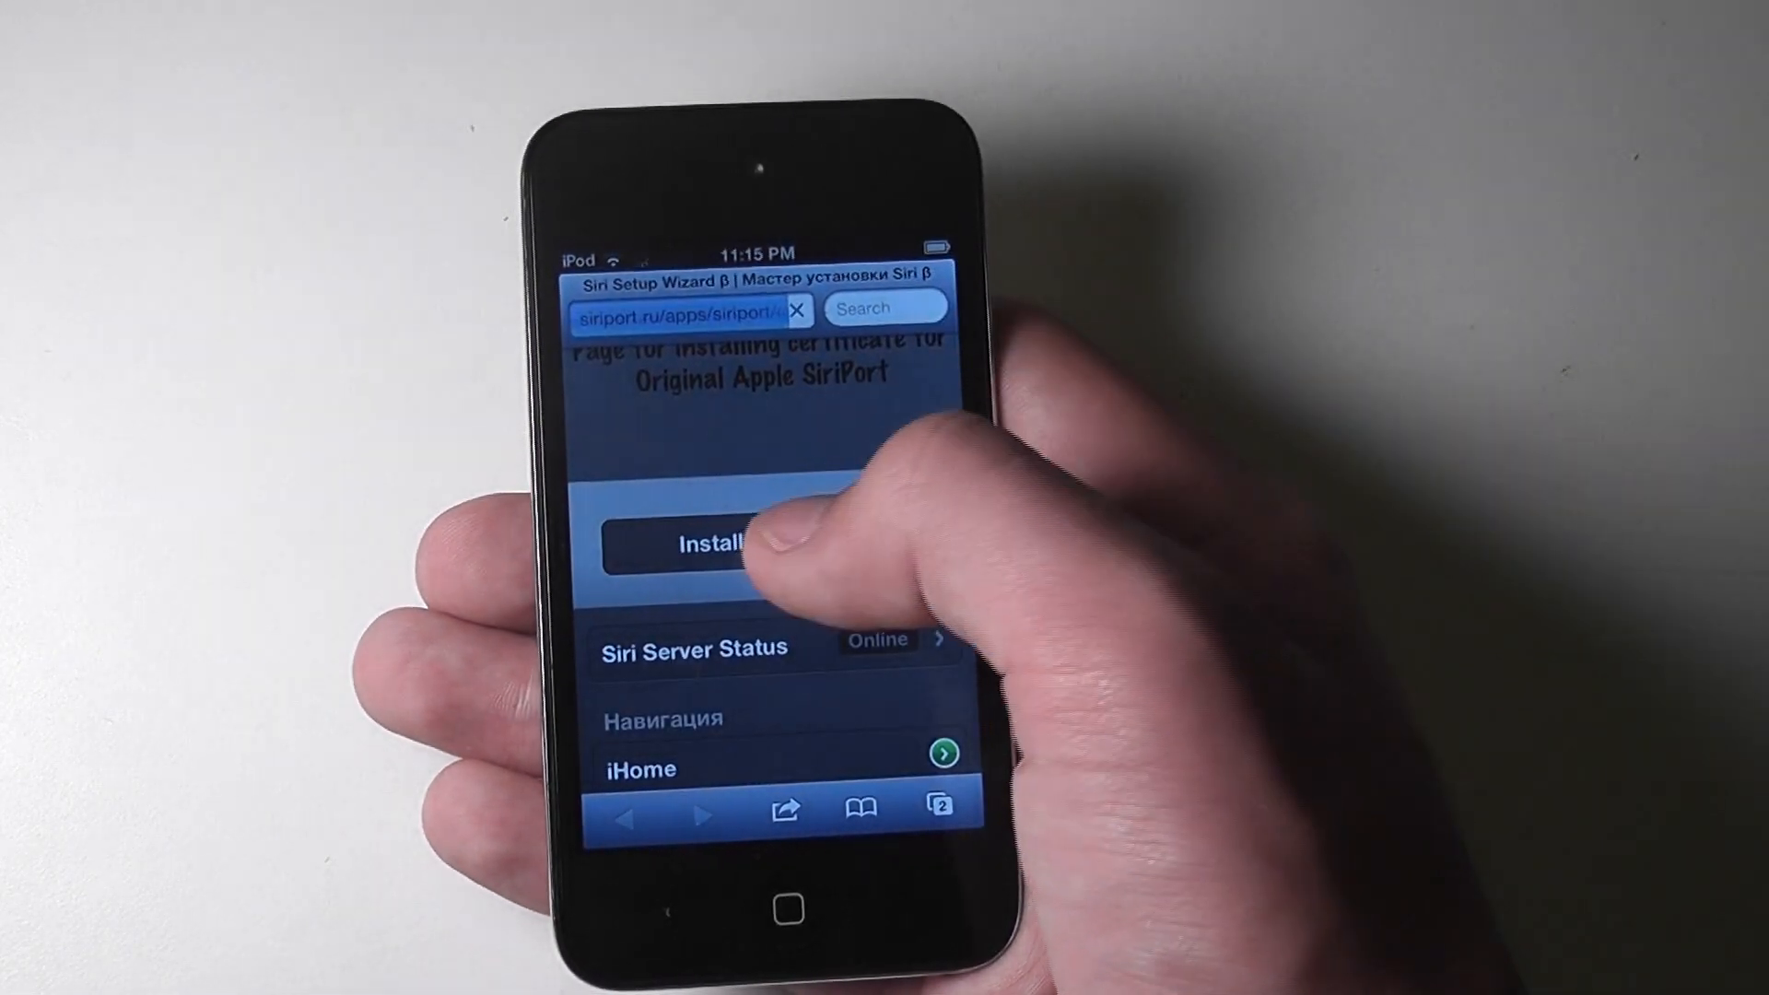
# Start installing the Original Apple SiriPort certificate from siriport.ru.
pyautogui.click(711, 546)
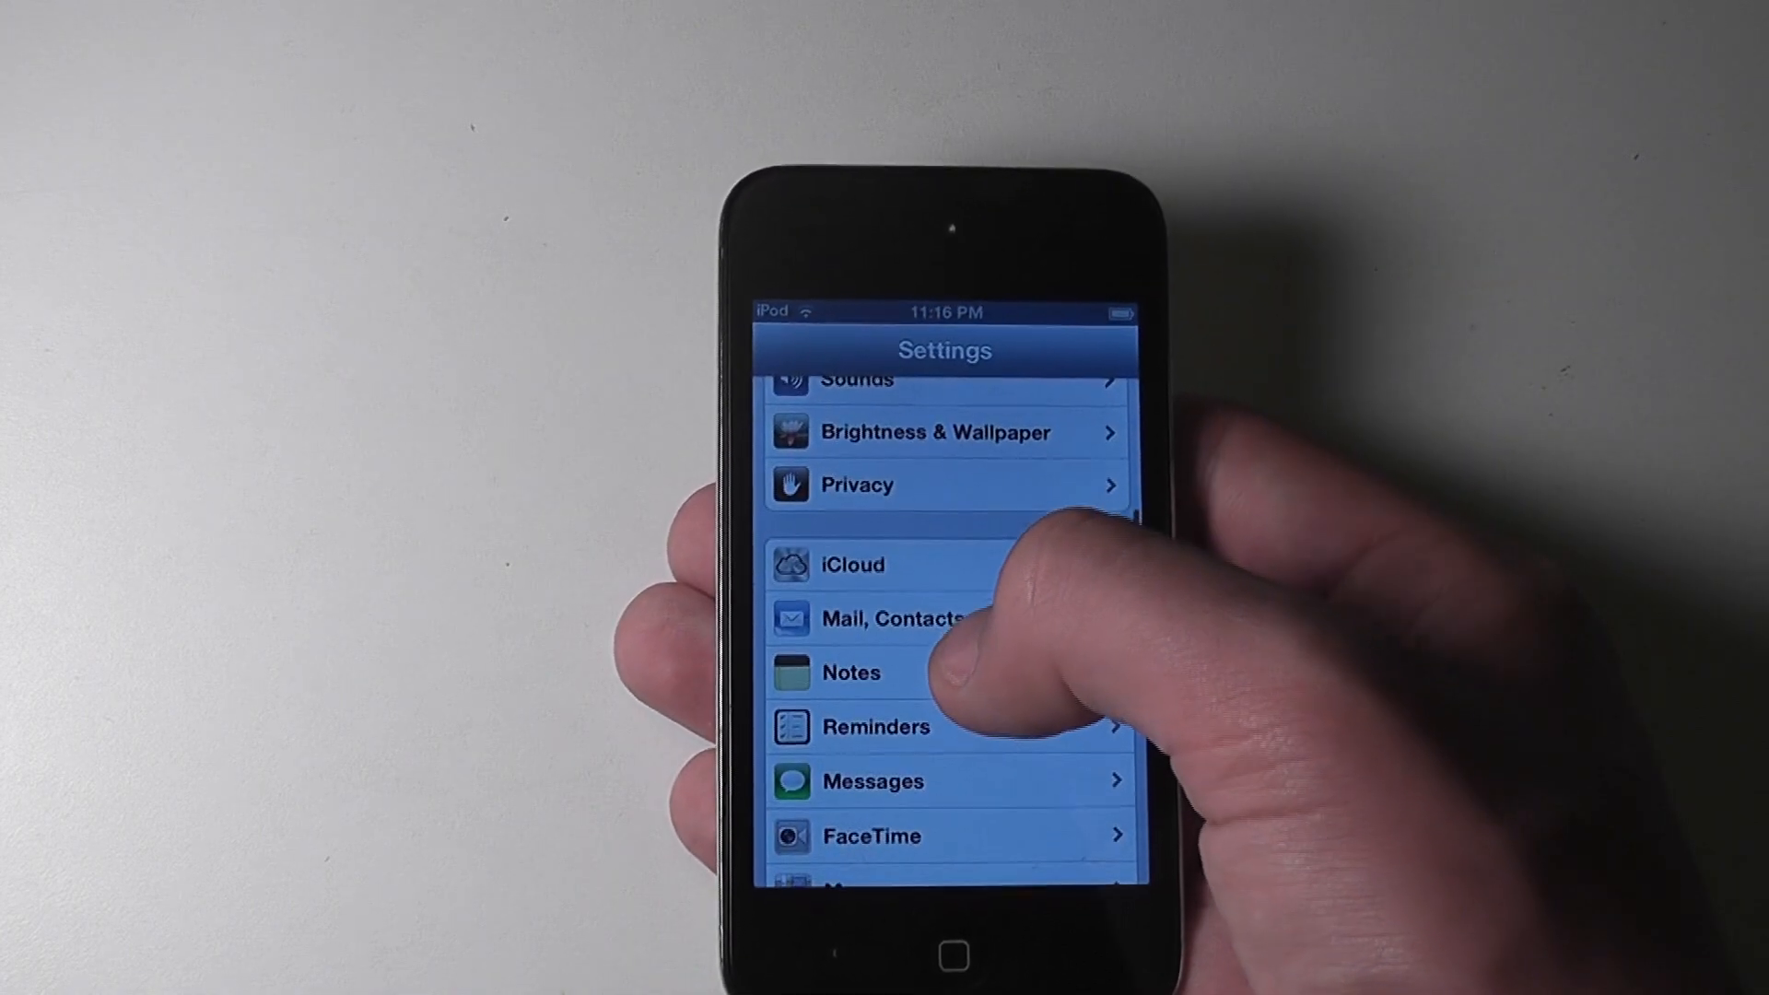
# Go to Settings > General, where the new Siri entry is listed.
pyautogui.scroll(-3)
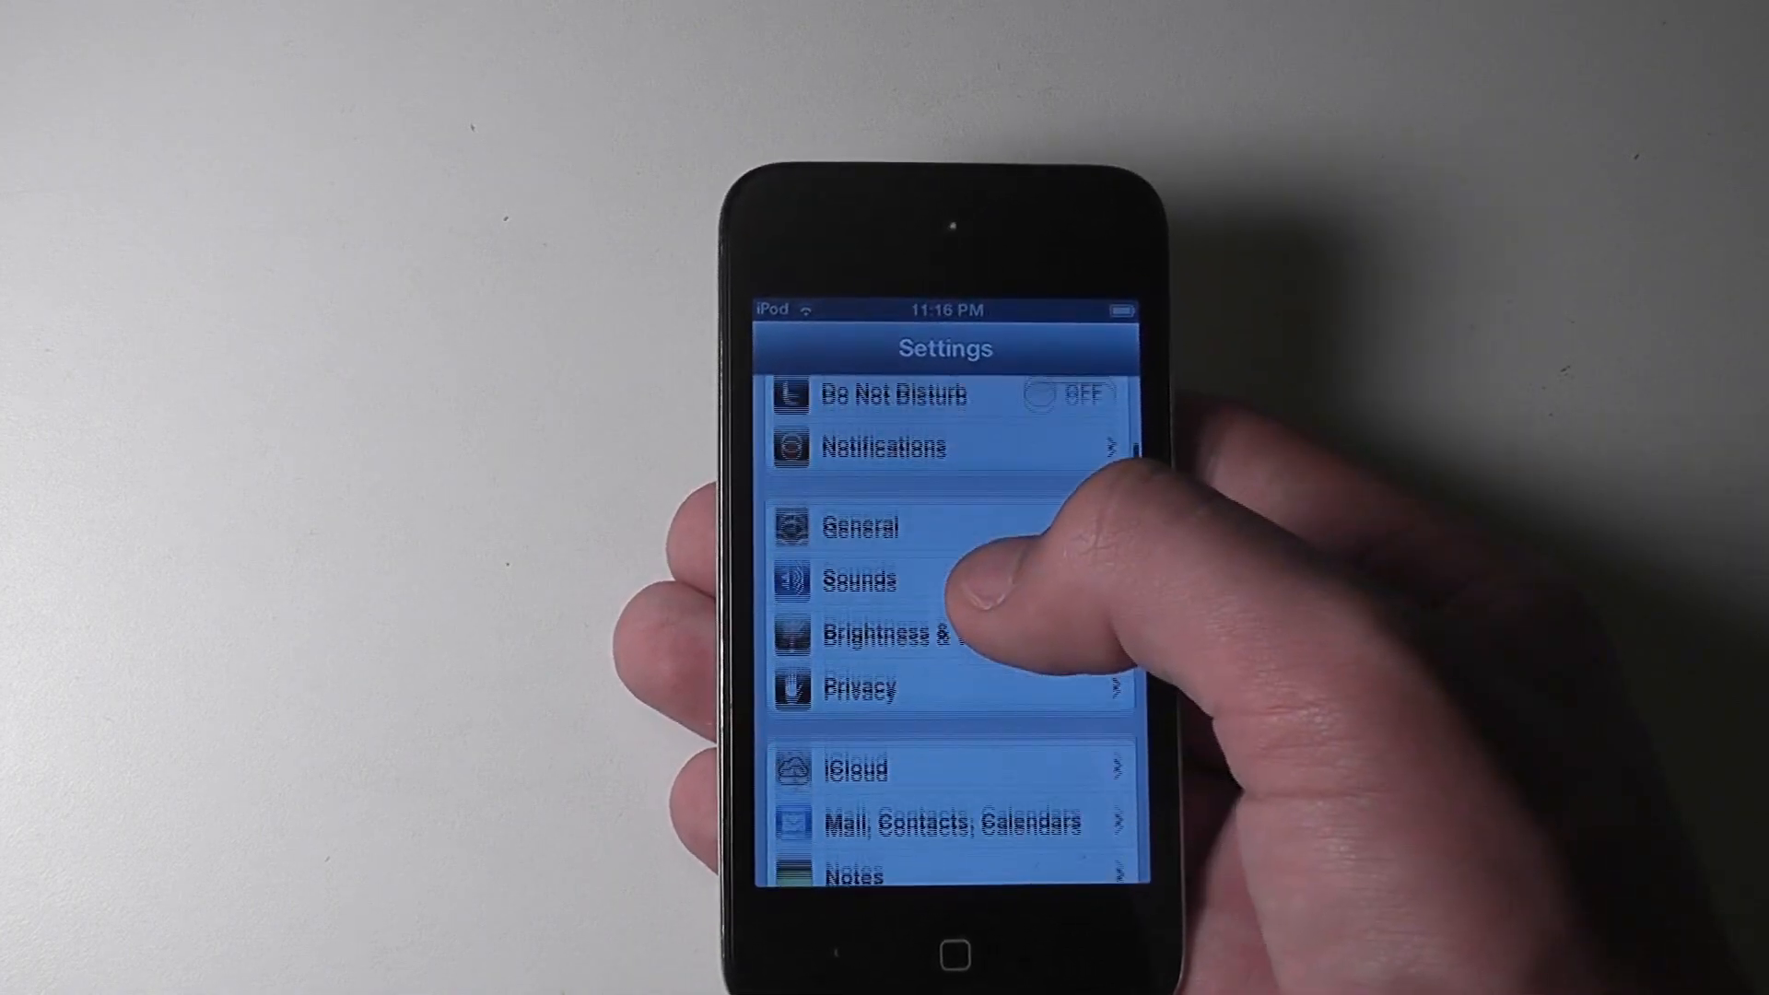
pyautogui.click(861, 528)
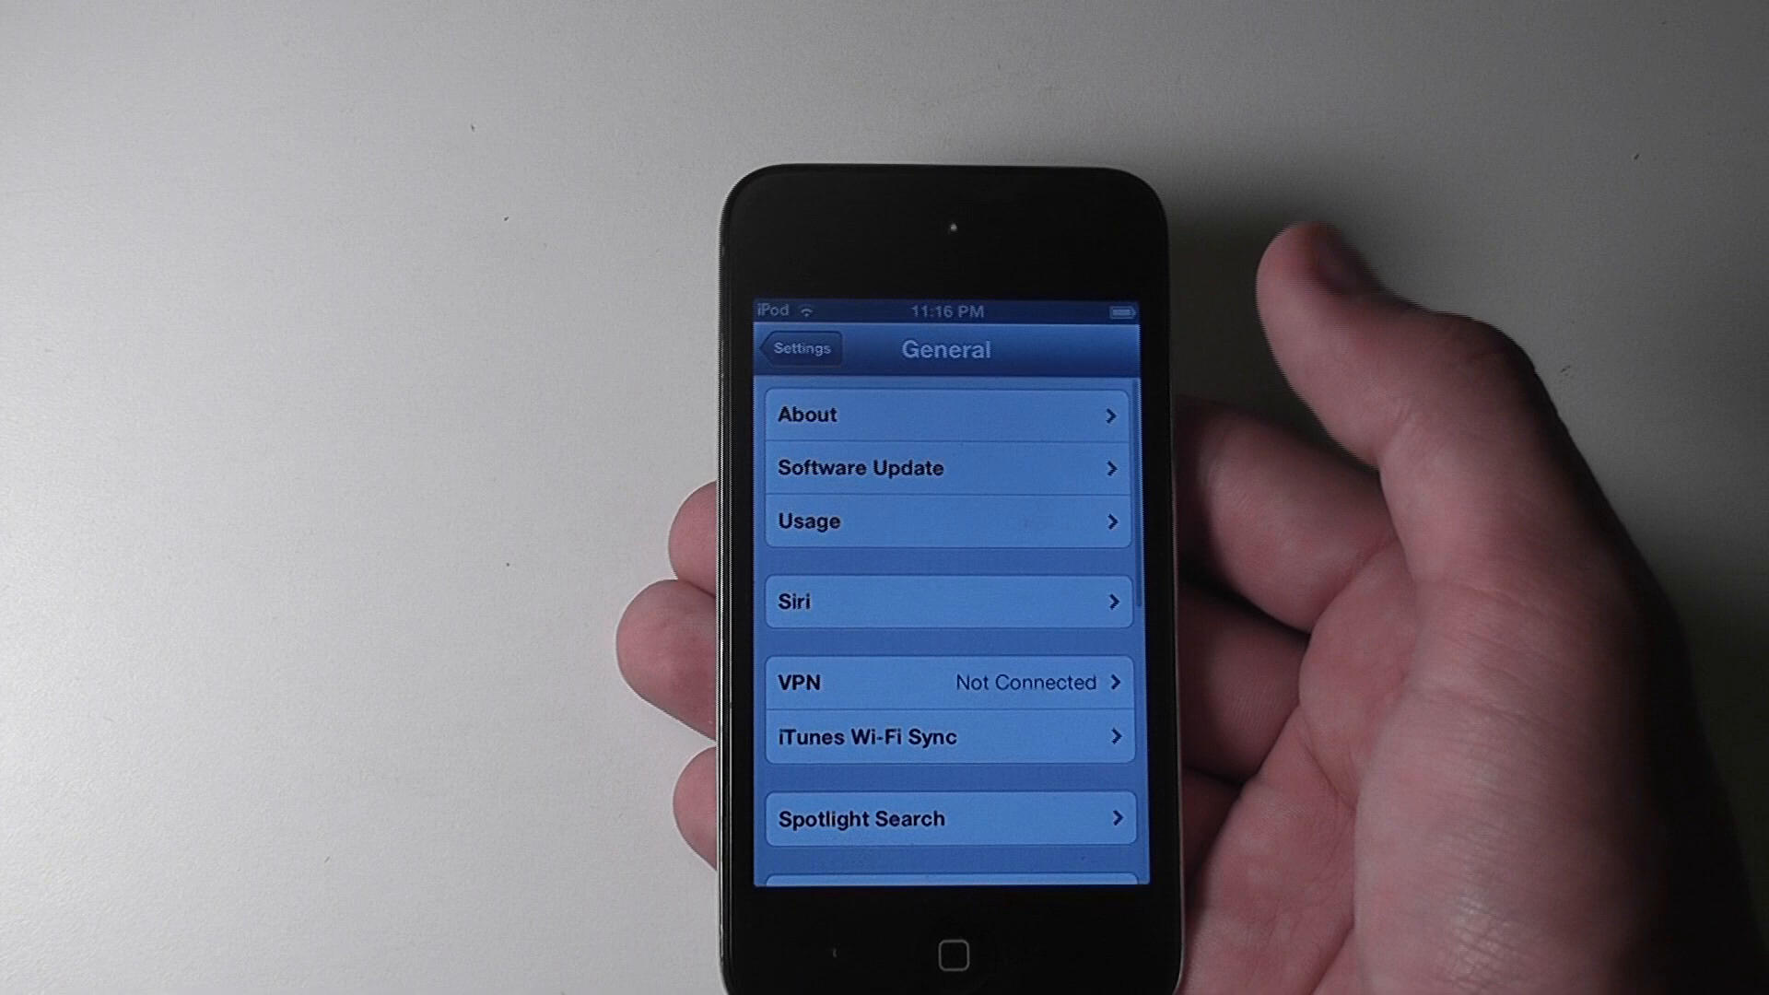